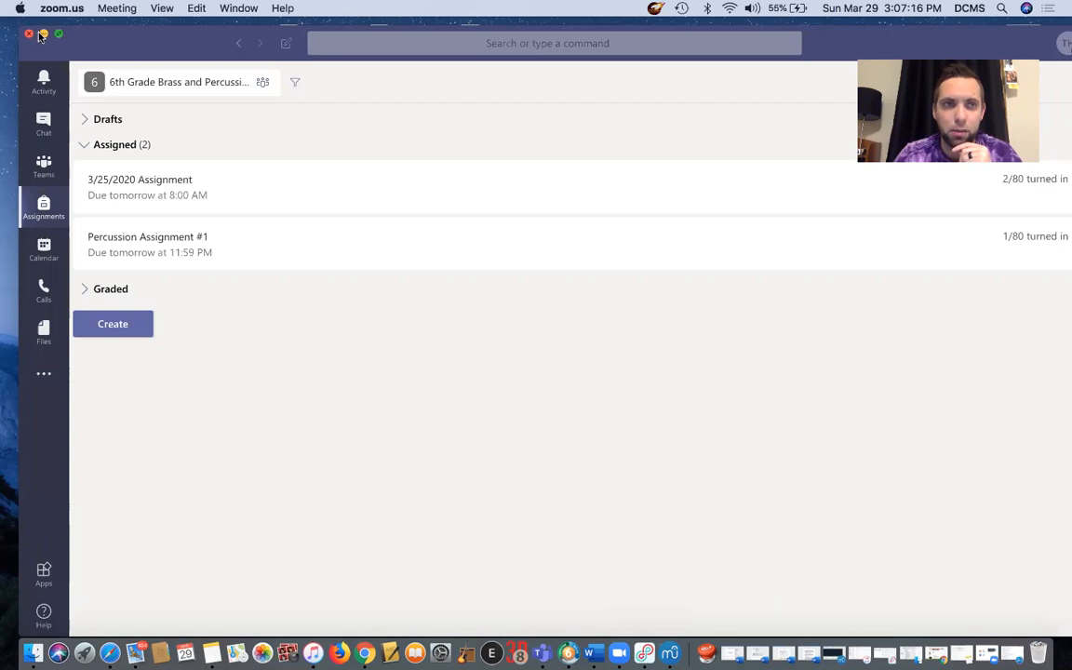
Minimize the Teams assignments window for 6th Grade Brass and Percussion to reveal the desktop
{"action": "left_click", "coordinate": [29, 34]}
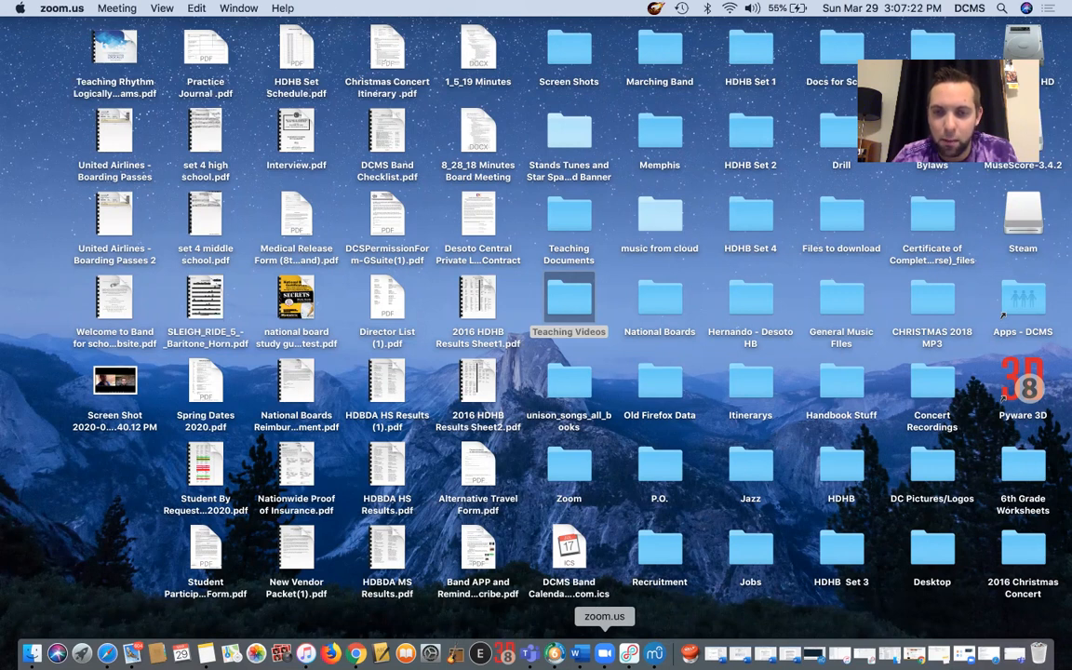
{"action": "mouse_move", "coordinate": [803, 36]}
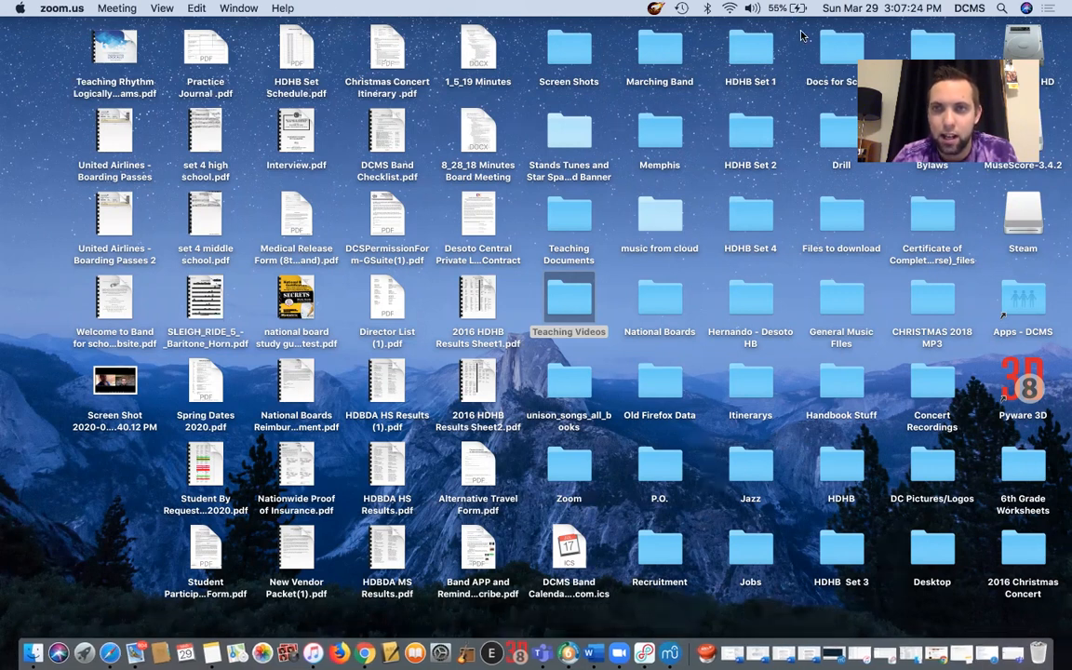
{"action": "mouse_move", "coordinate": [568, 107]}
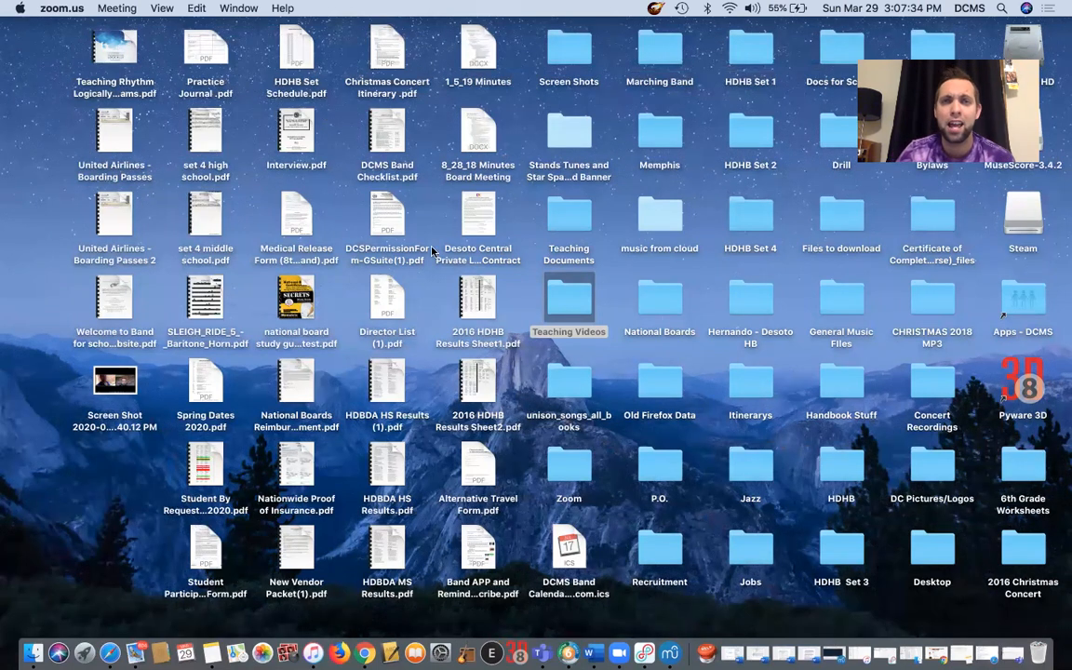
{"action": "mouse_move", "coordinate": [680, 125]}
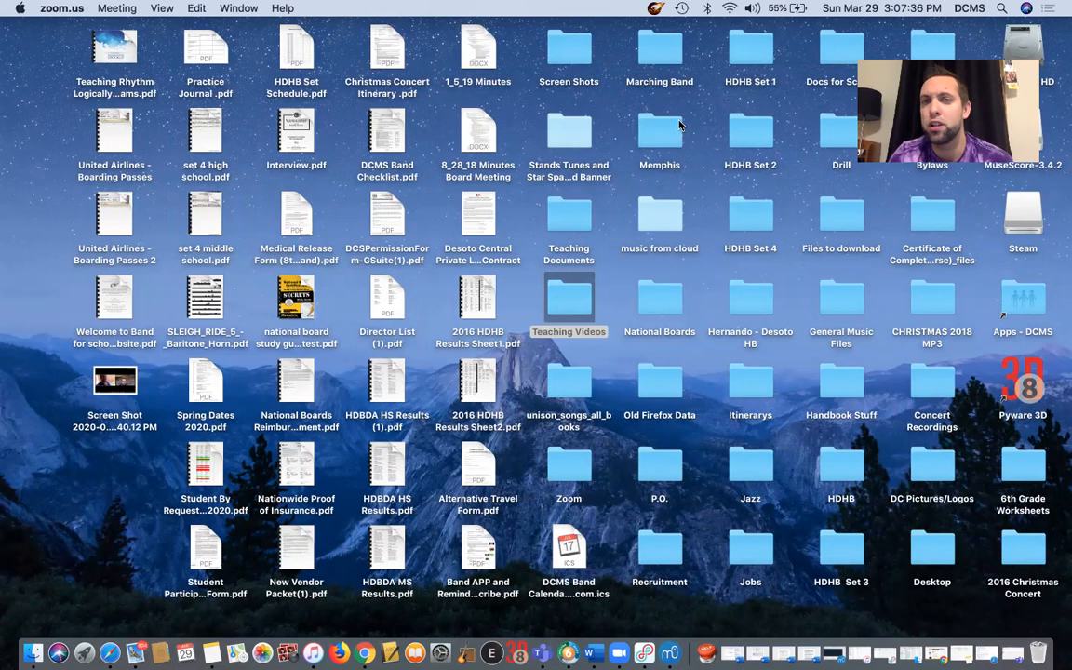
{"action": "mouse_move", "coordinate": [659, 84]}
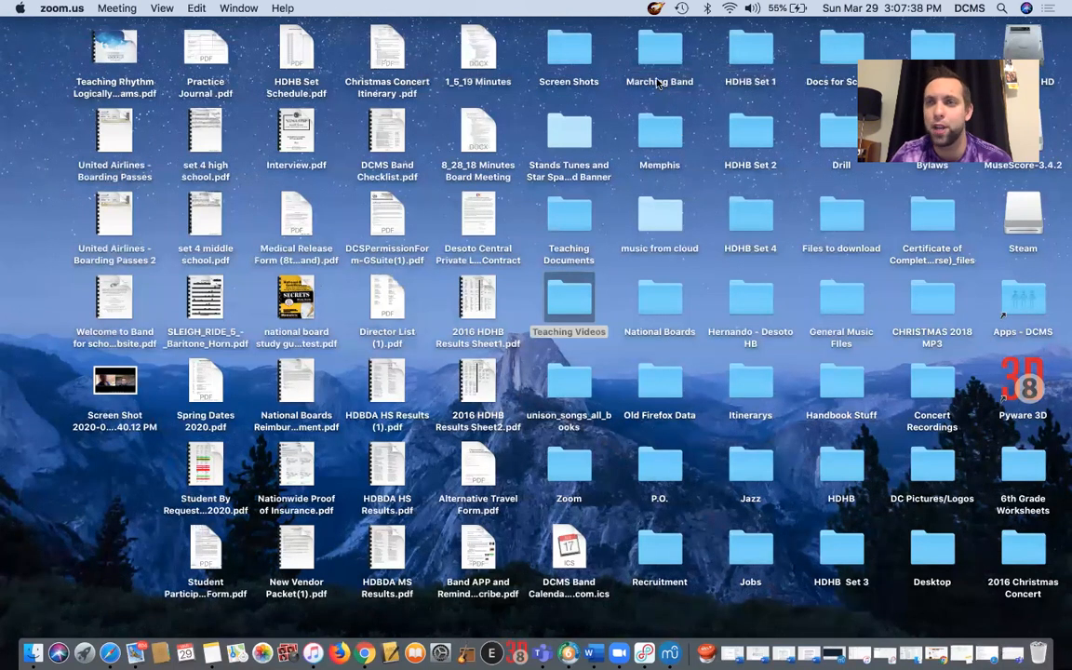
{"action": "mouse_move", "coordinate": [405, 228]}
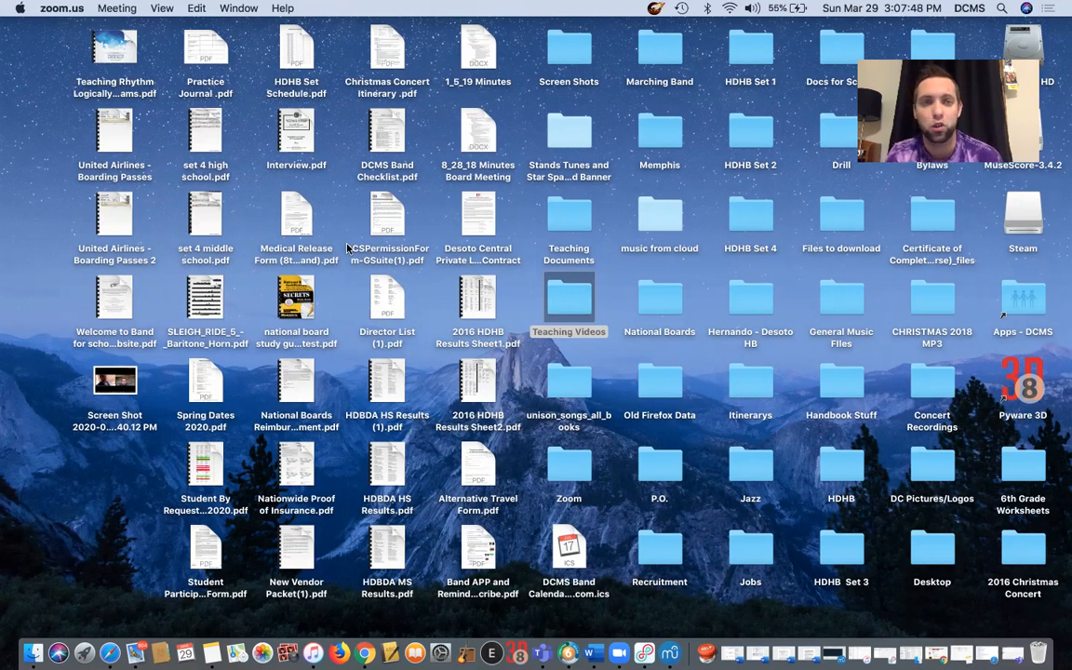
{"action": "mouse_move", "coordinate": [532, 355]}
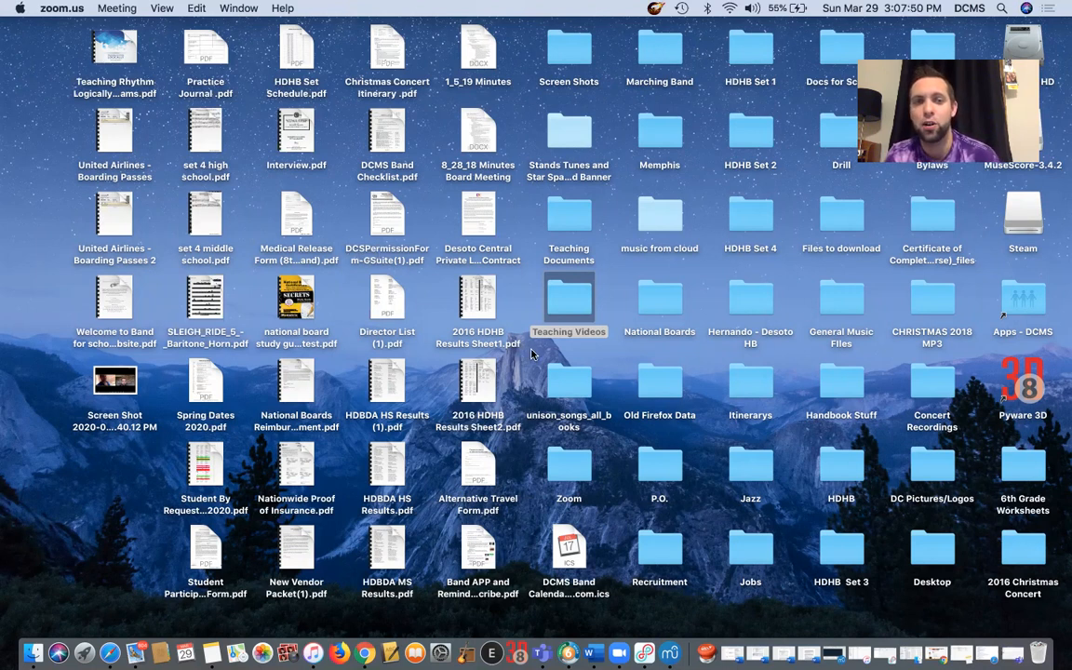
{"action": "mouse_move", "coordinate": [344, 239]}
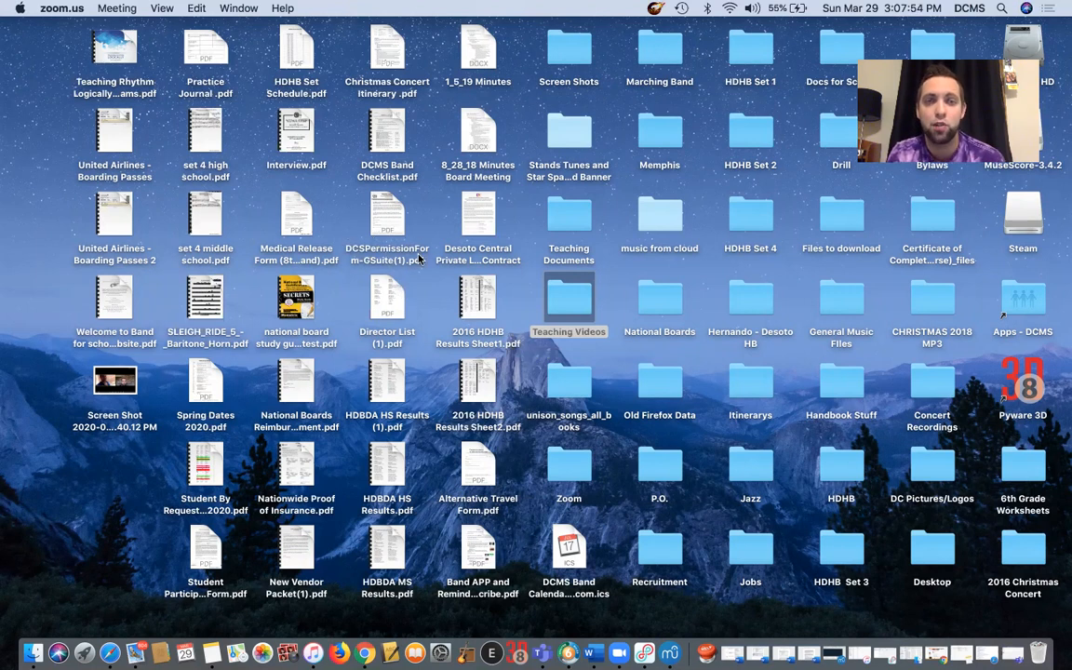
{"action": "mouse_move", "coordinate": [363, 296]}
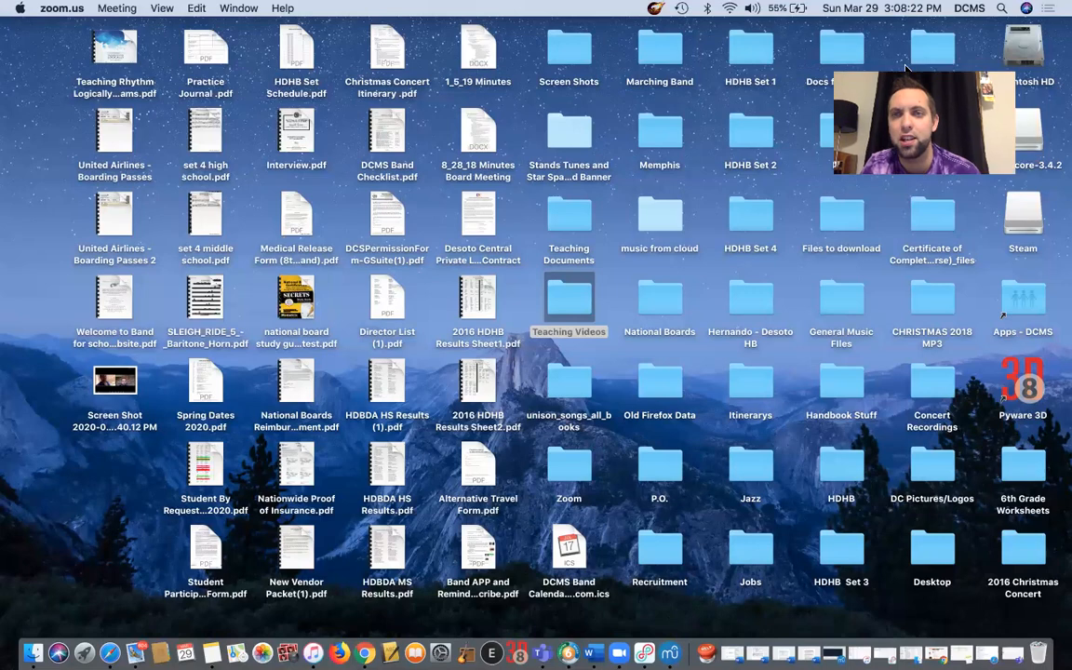
{"action": "mouse_move", "coordinate": [505, 56]}
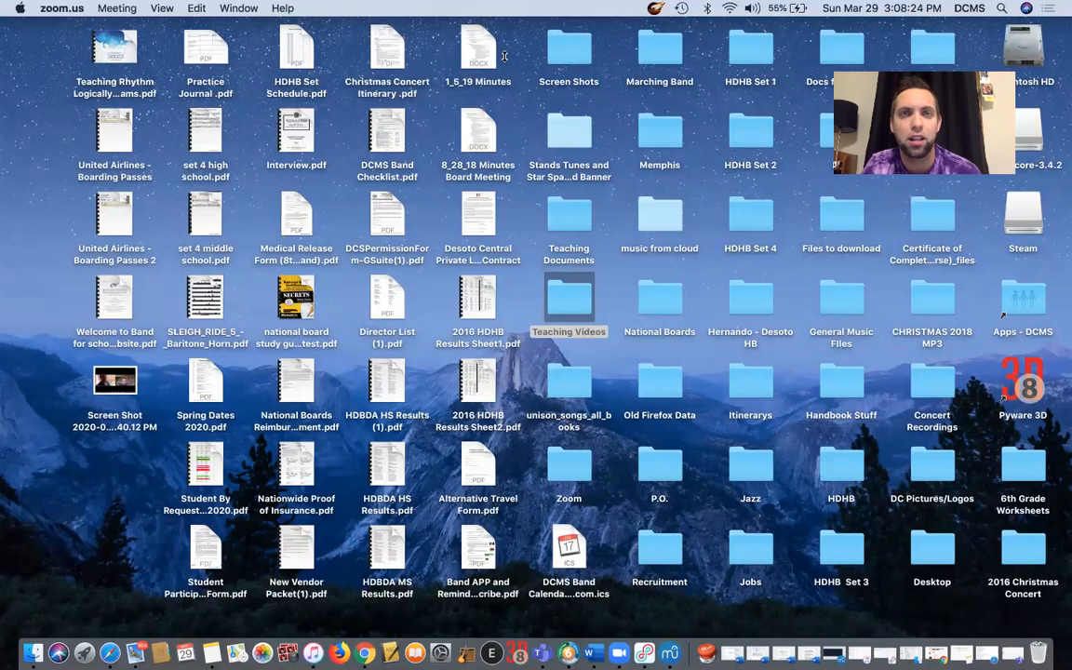